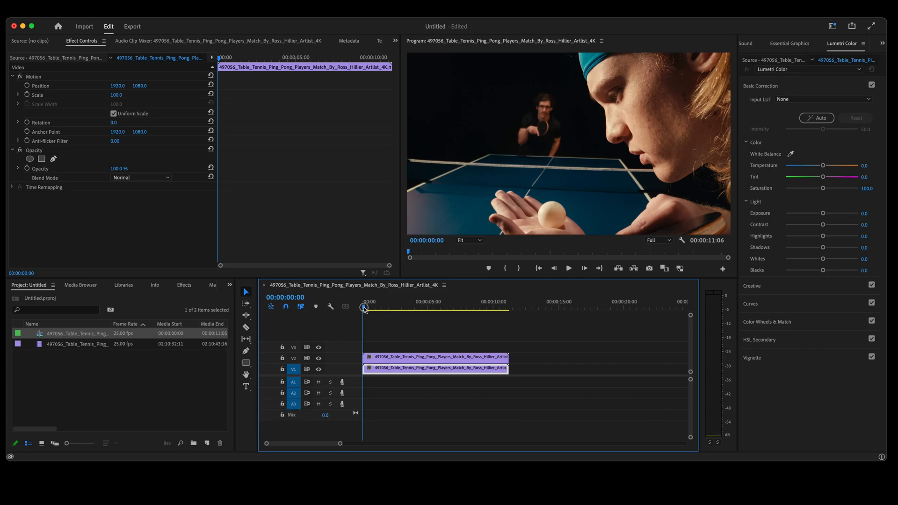
- Set the V2 tennis clip's playback speed to 90% via Speed/Duration
click(410, 310)
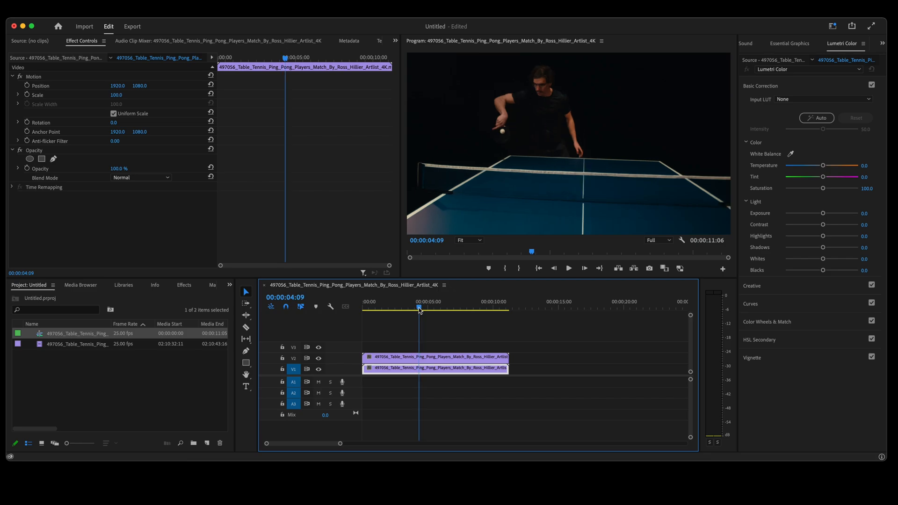
right_click(435, 367)
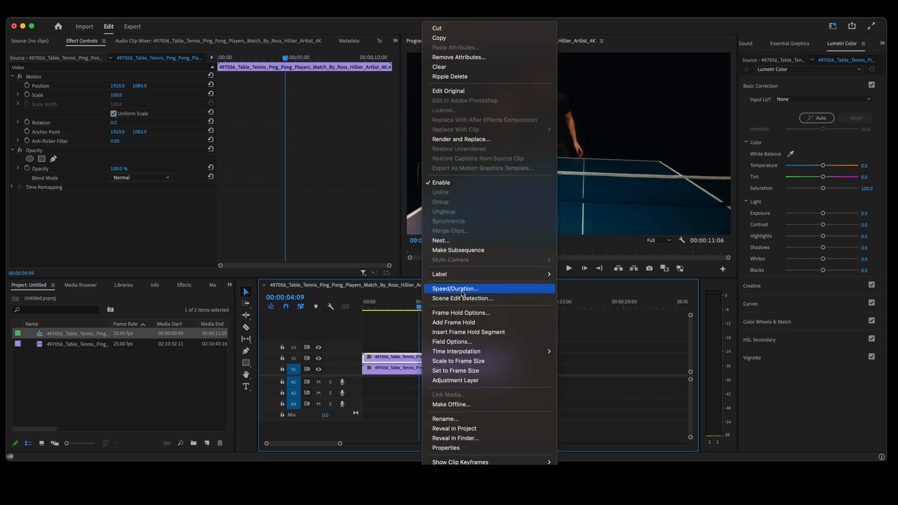
click(456, 289)
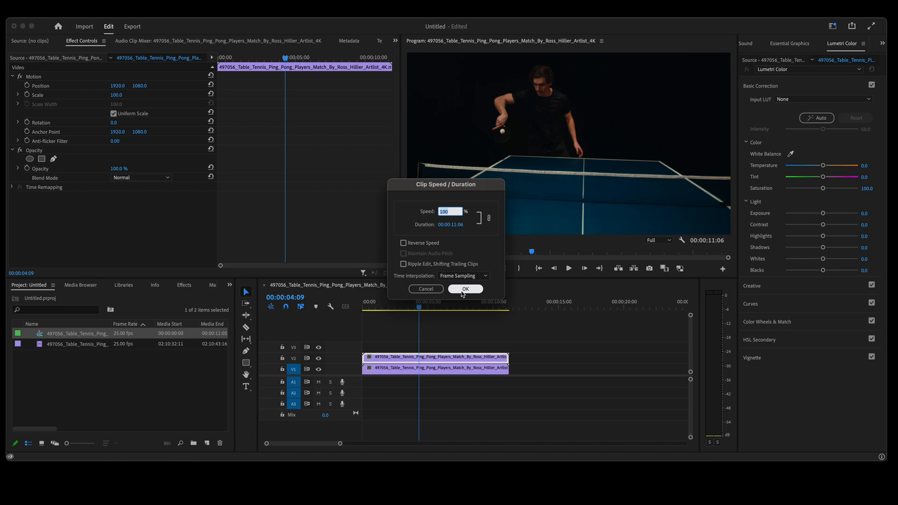
click(465, 289)
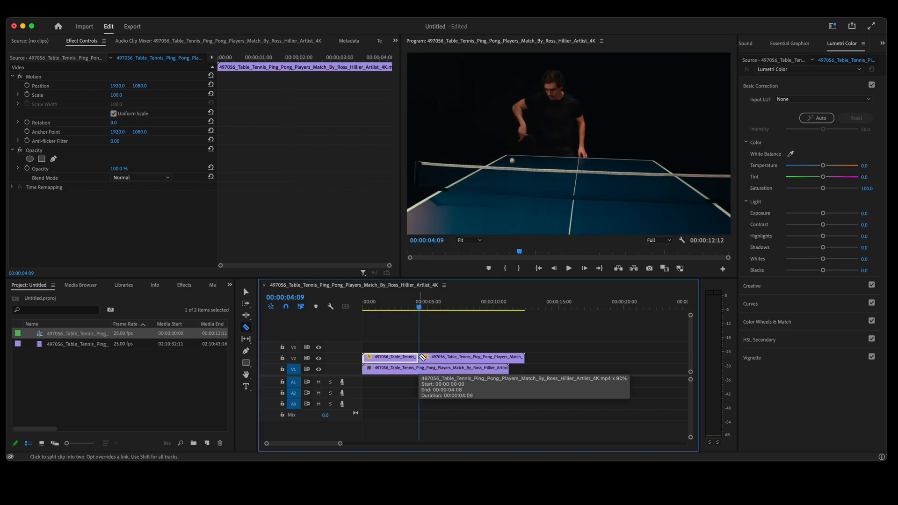
- Razor the V2 clip near 4:09 and 8:05 and edit its Opacity value
click(448, 309)
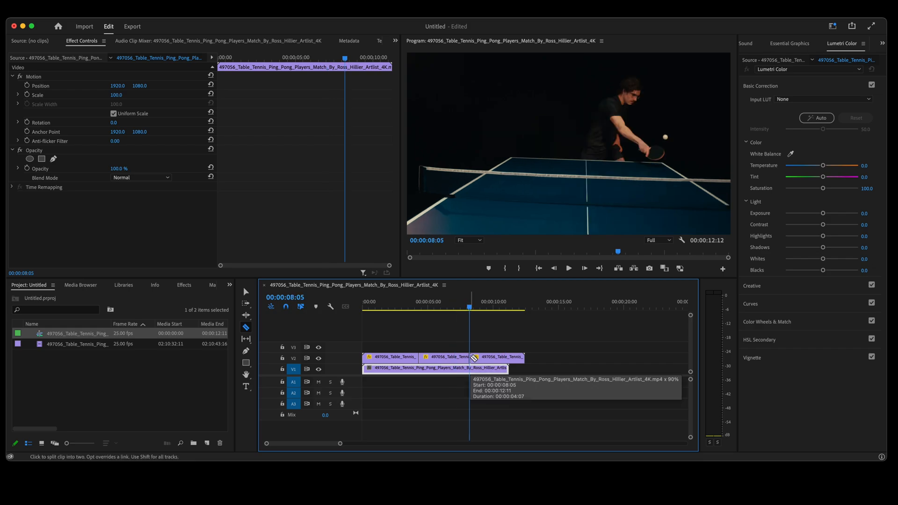
click(453, 309)
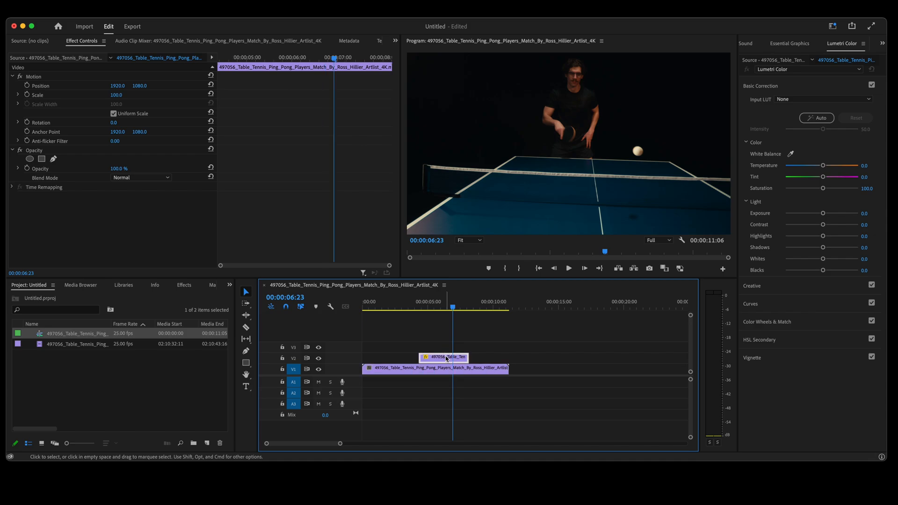
double_click(119, 168)
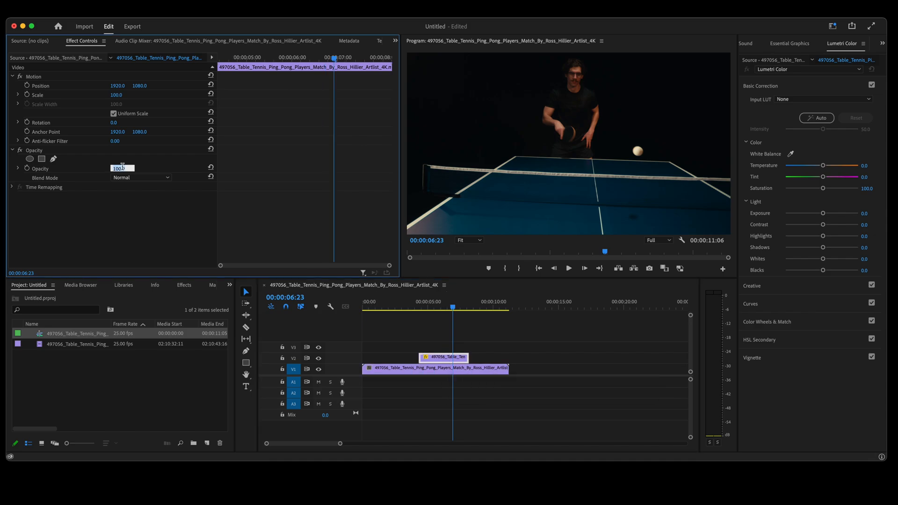
- Browse to the Dissolve group under Effects > Video Transitions
click(184, 285)
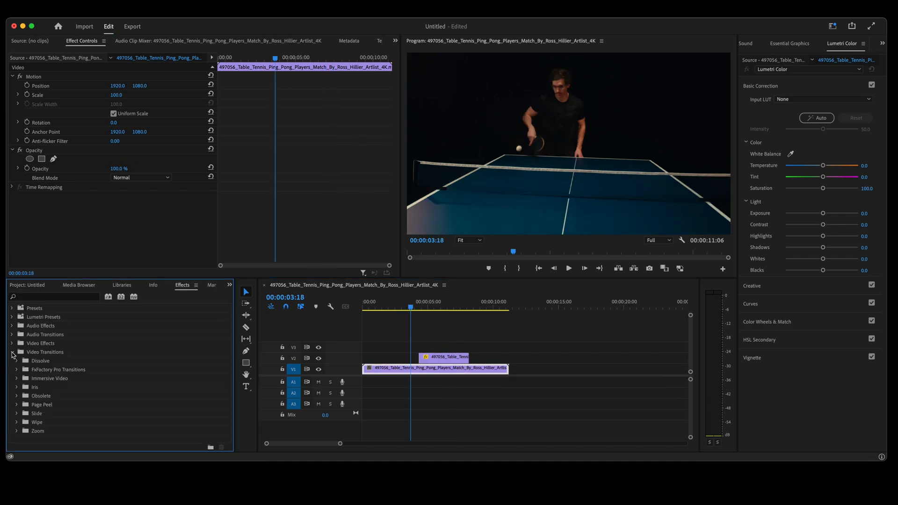
click(13, 361)
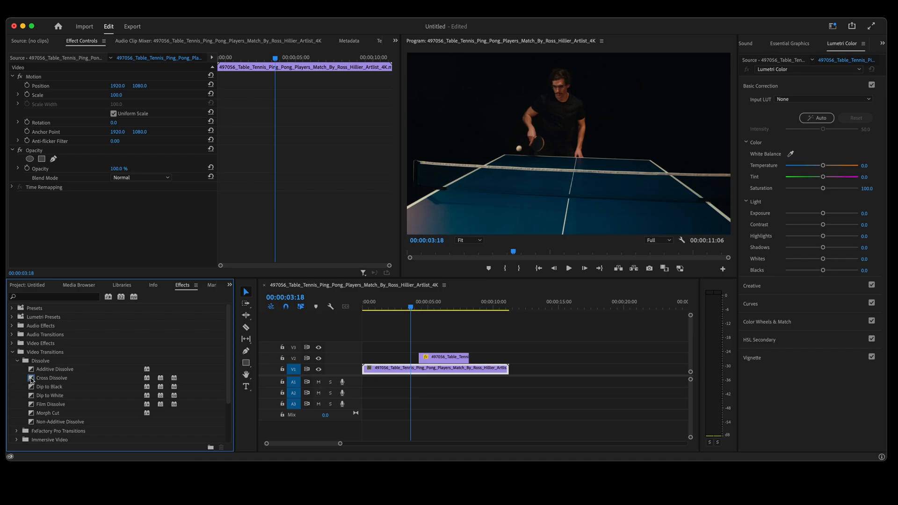